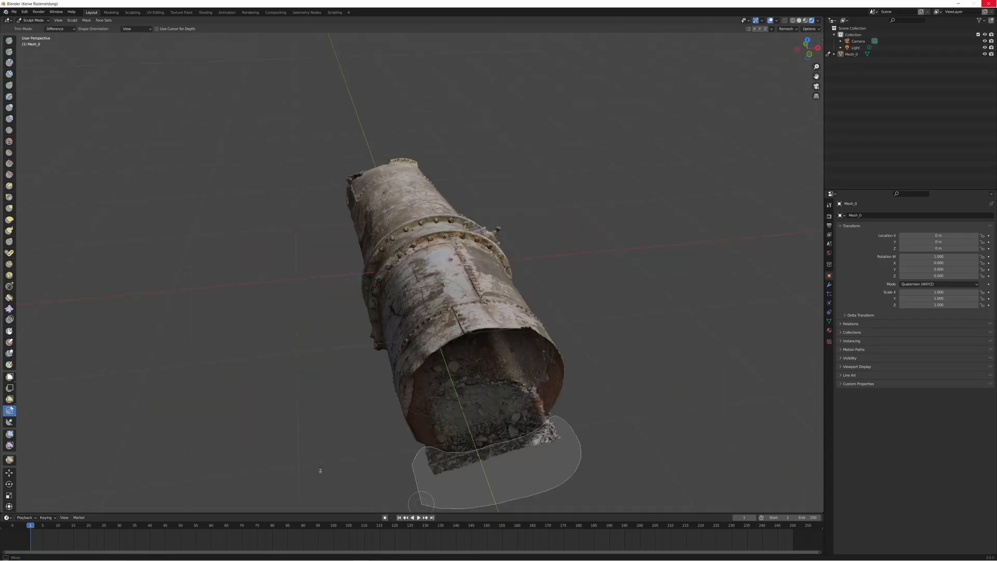
pyautogui.moveTo(88, 418)
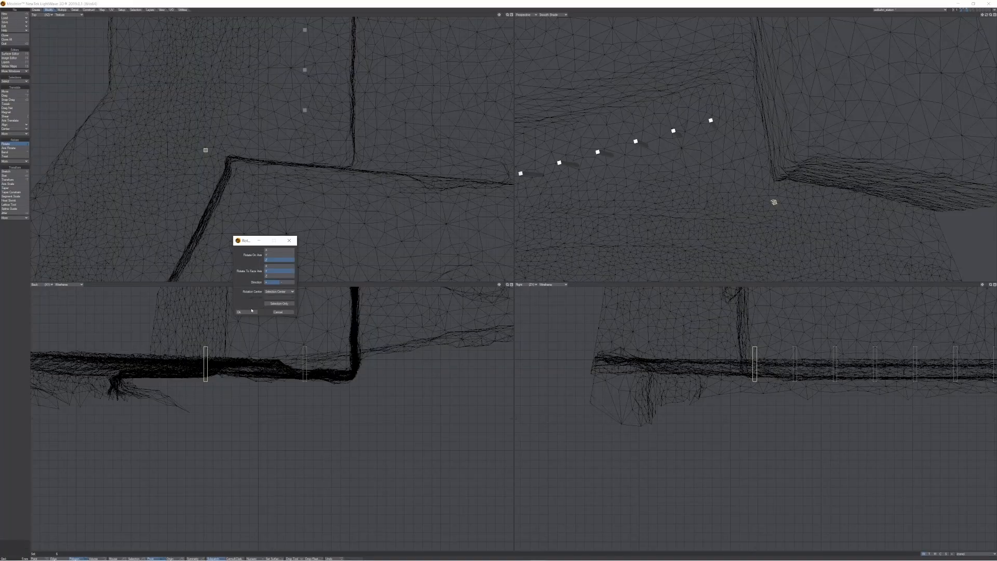
# Apply the Rotate tool to the selected scan geometry about its Selection Center.
pyautogui.click(238, 312)
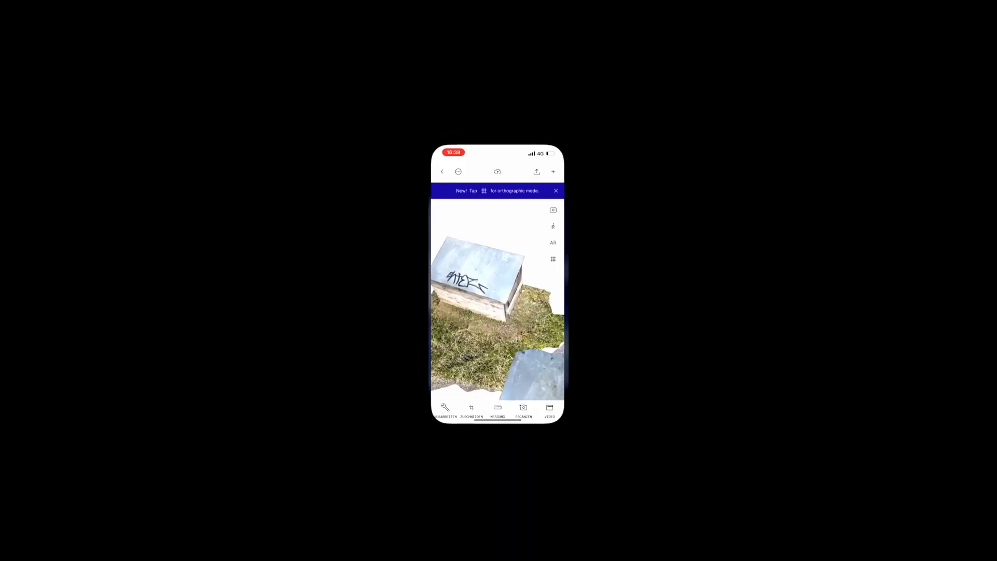
# Start a new Polycam photo capture around the white notice-board shelter.
pyautogui.click(442, 172)
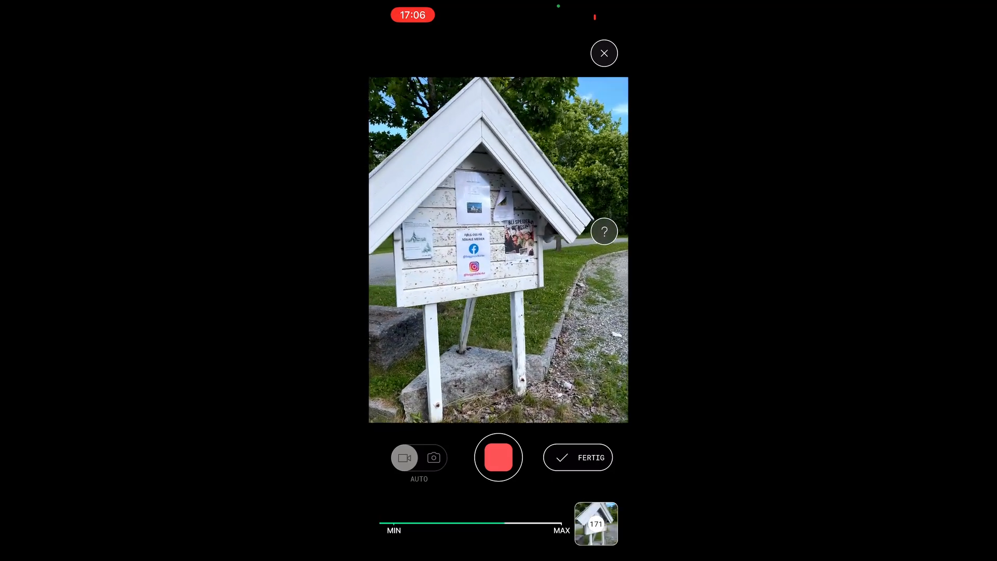
# Finish the draft capture and start processing the LiDAR scan with custom settings.
pyautogui.click(577, 457)
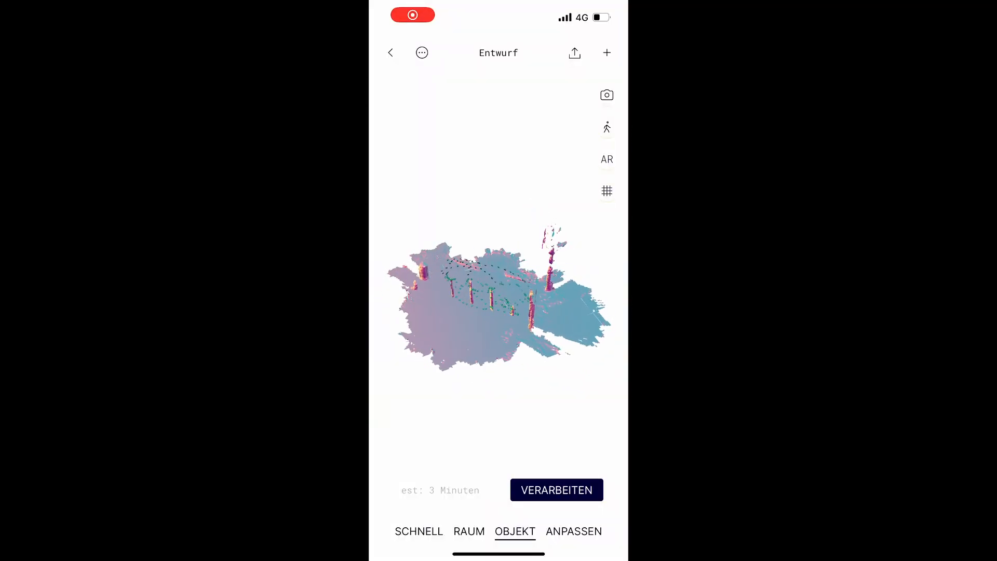
pyautogui.click(573, 531)
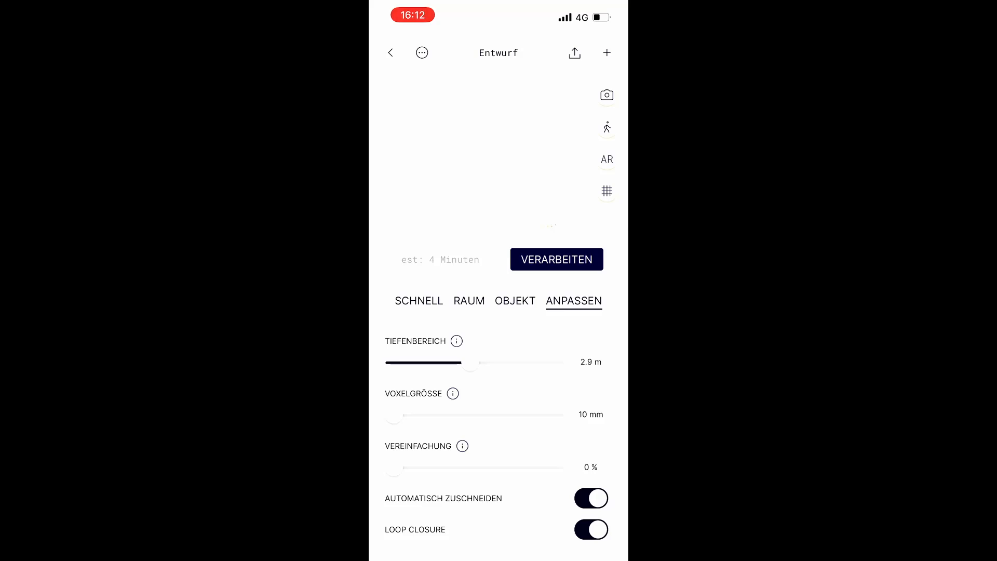
pyautogui.click(555, 259)
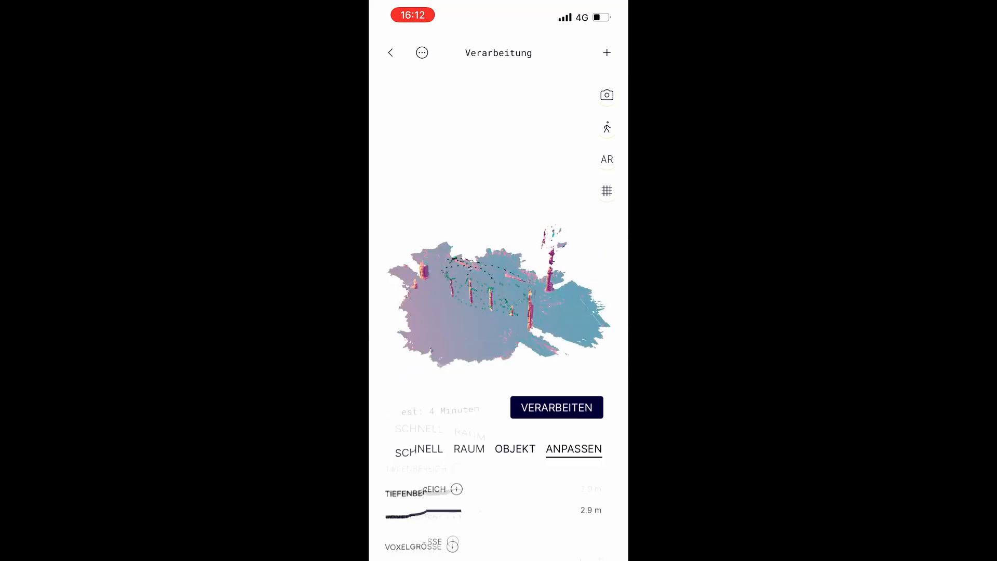
# Enable object masking and upload the 149-photo pipe scan for processing.
pyautogui.click(556, 407)
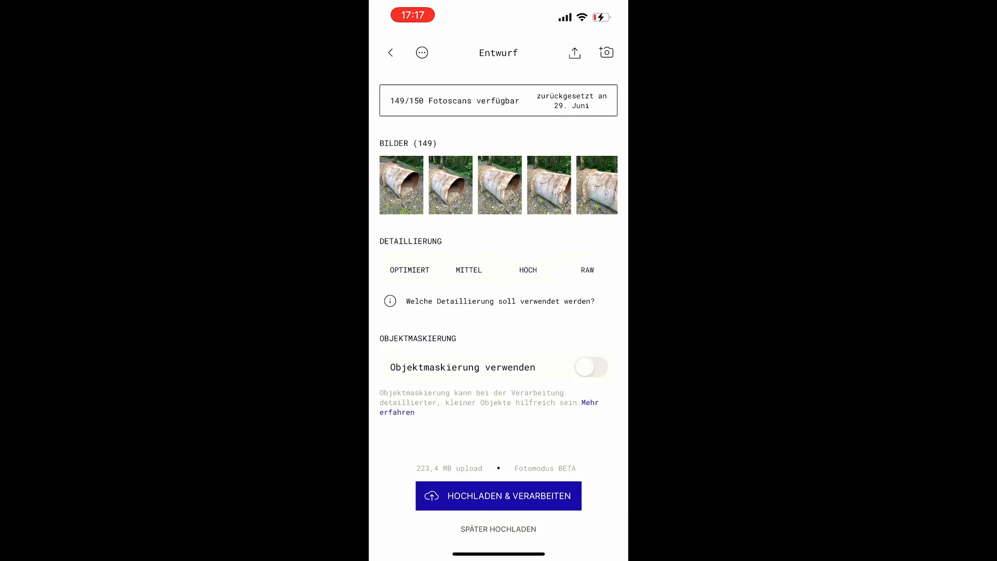
pyautogui.click(590, 367)
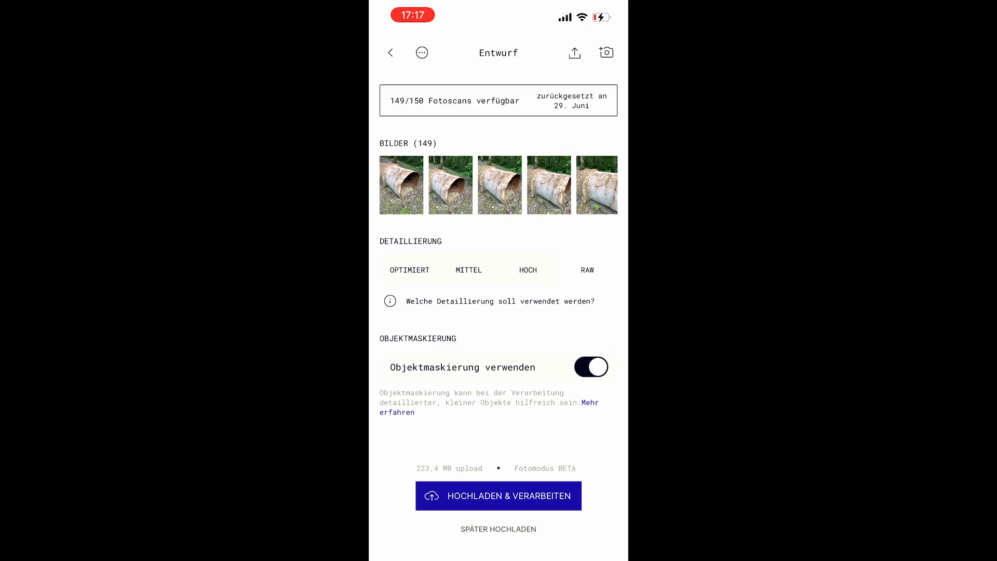
pyautogui.click(498, 496)
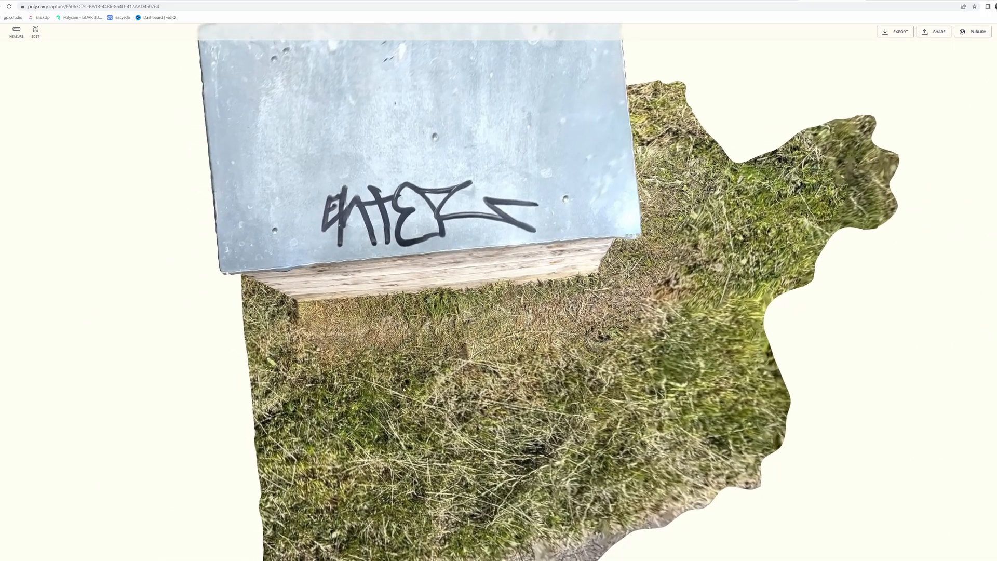
# Download the graffiti box scan from Polycam web as a glTF mesh.
pyautogui.click(894, 32)
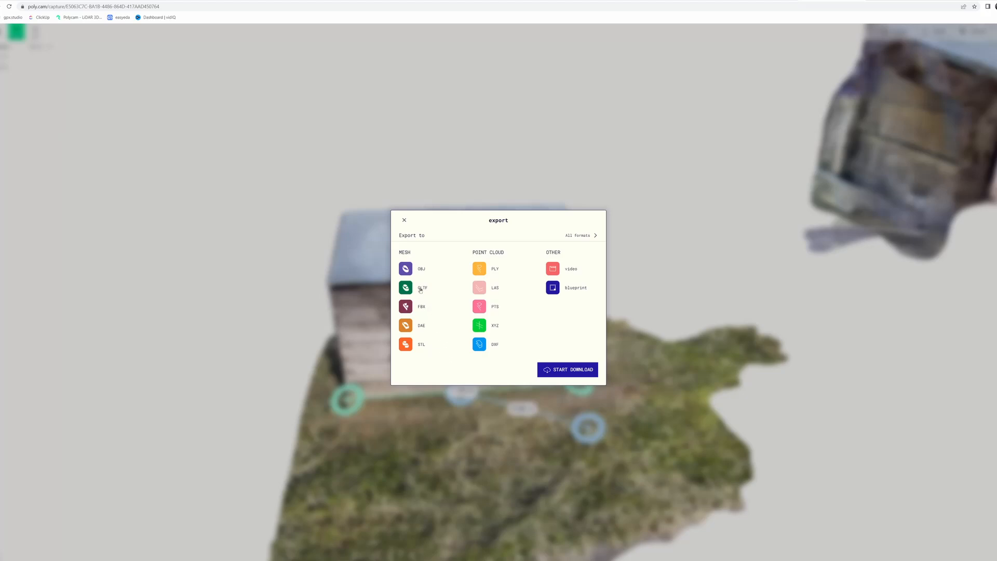
pyautogui.click(404, 220)
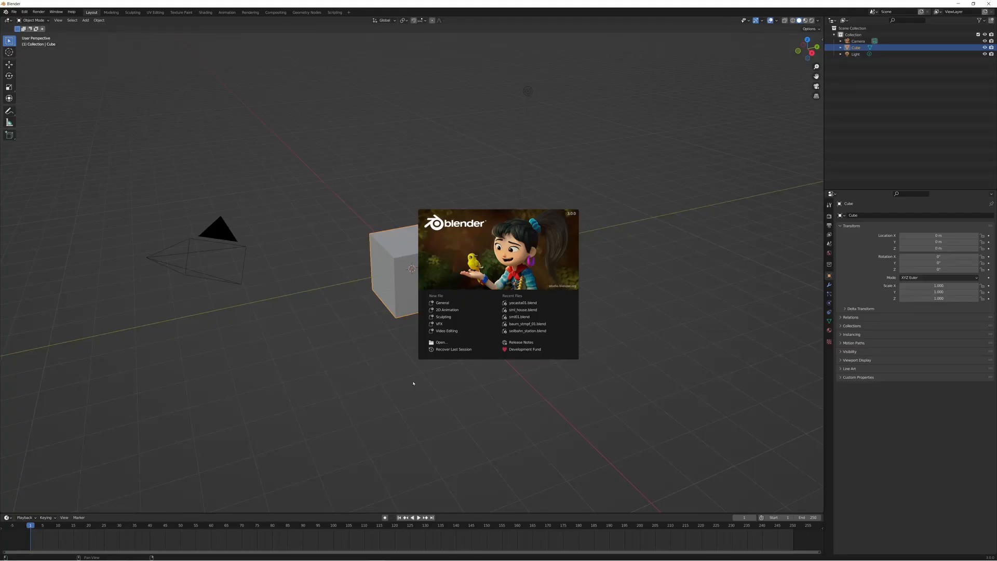
pyautogui.moveTo(525, 366)
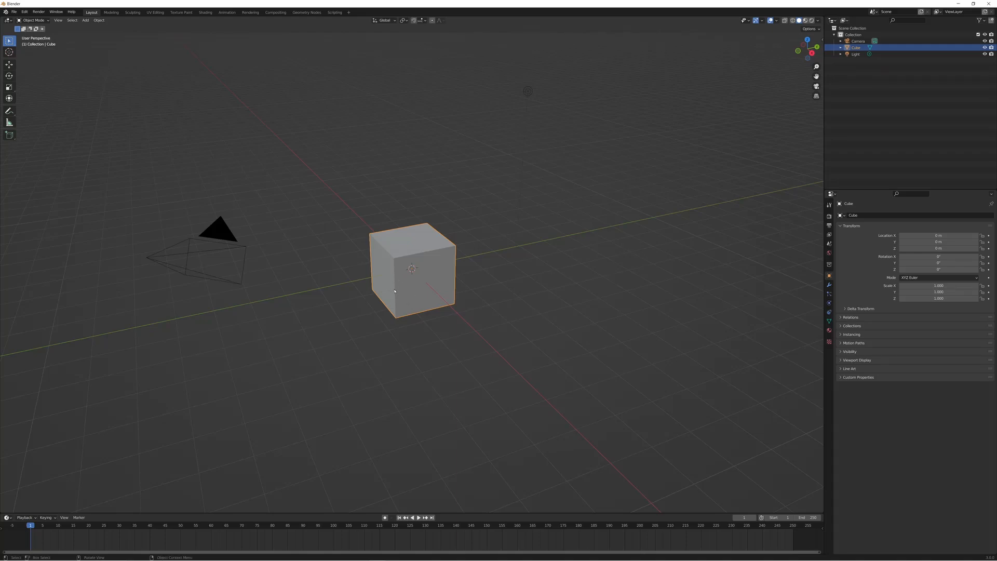
# Delete the default cube and import the newest poly .glb from Downloads.
pyautogui.click(13, 12)
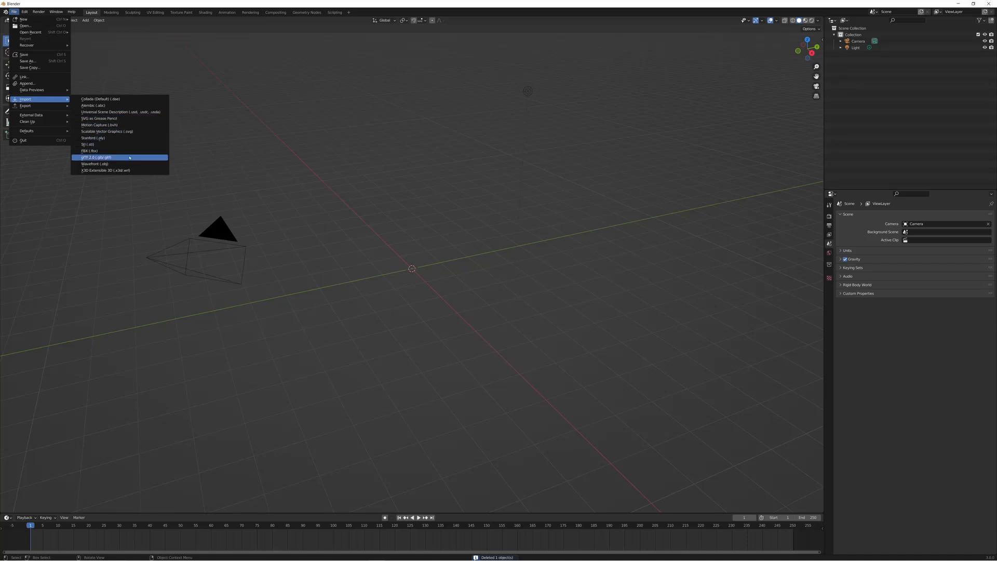
pyautogui.click(96, 157)
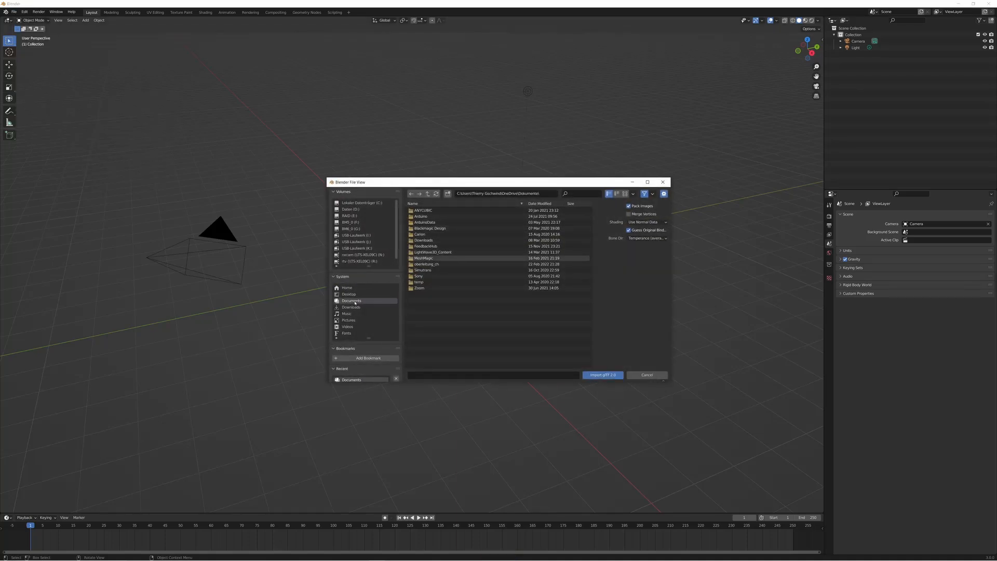
pyautogui.click(351, 307)
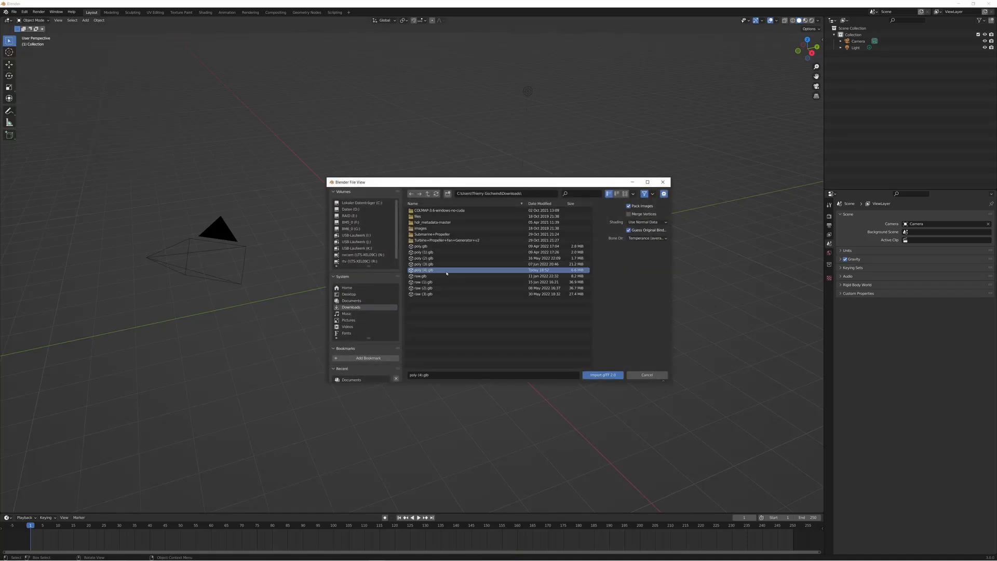
pyautogui.click(601, 374)
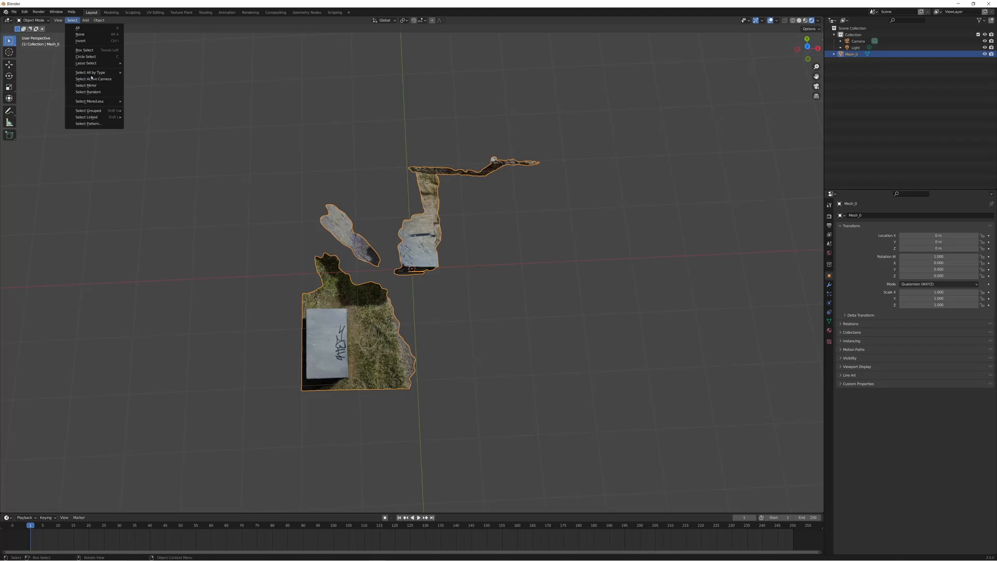
# Select the scan in Edit Mode, run Merge By Distance, then return to Sculpt Mode.
pyautogui.click(33, 20)
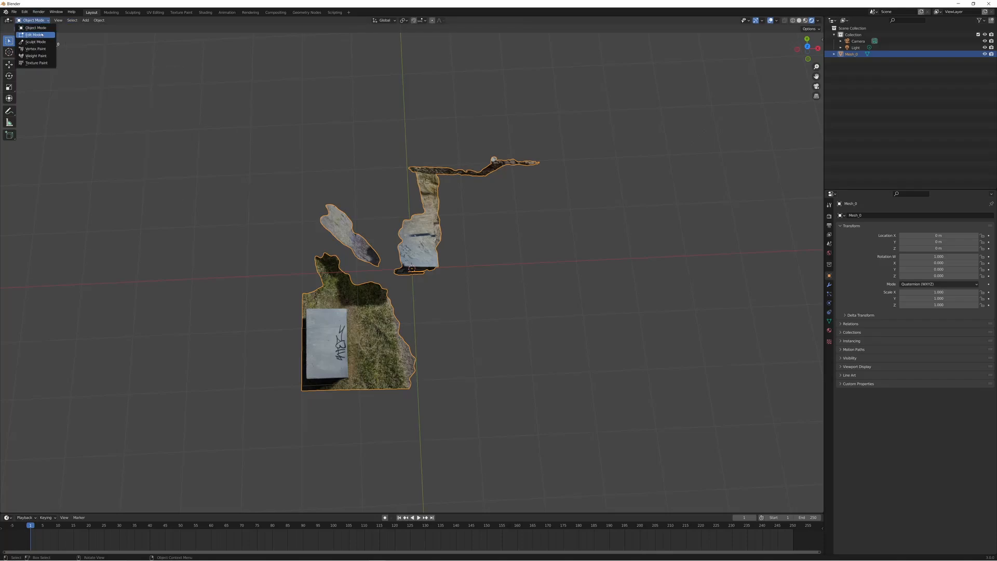
pyautogui.click(34, 34)
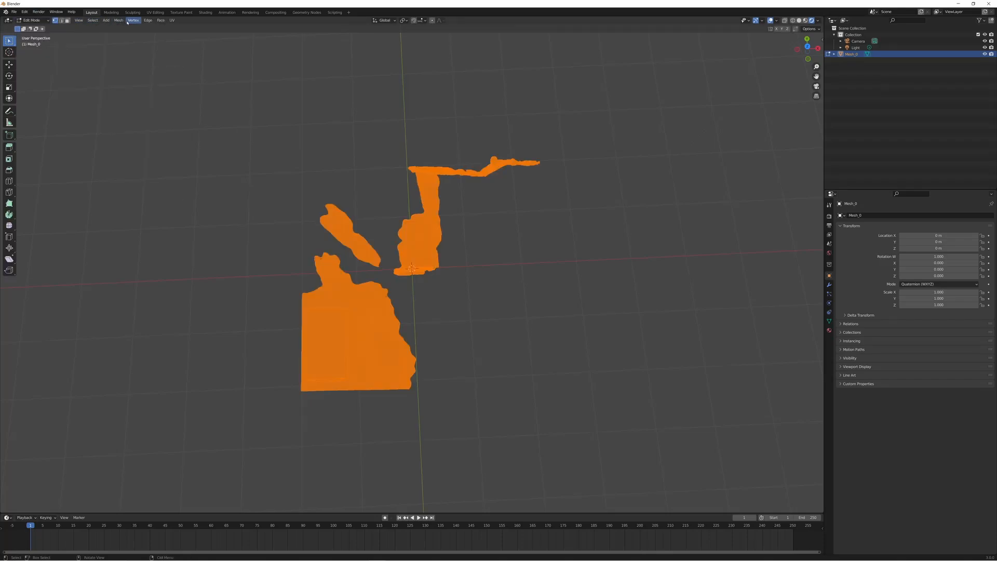
pyautogui.click(92, 19)
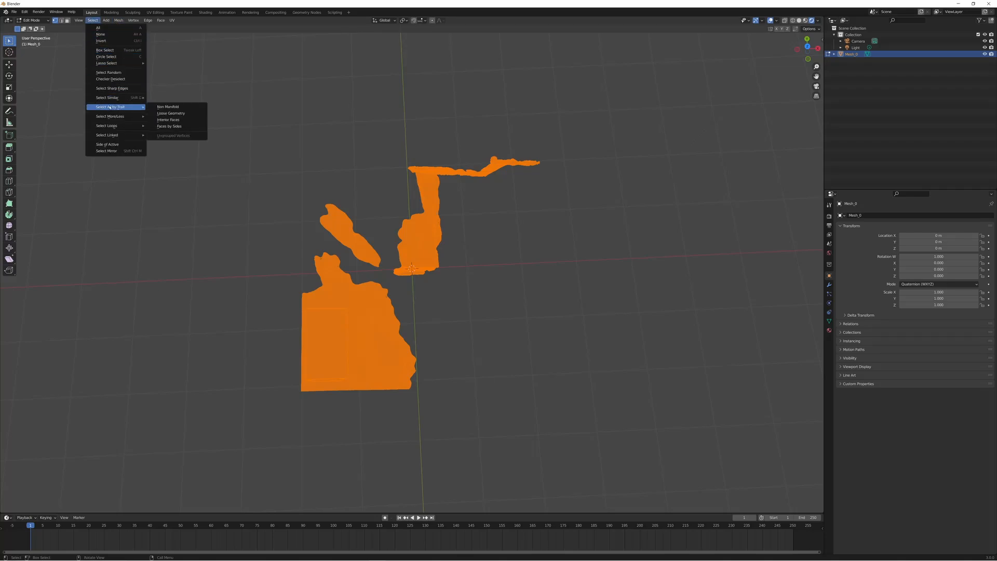
pyautogui.click(168, 106)
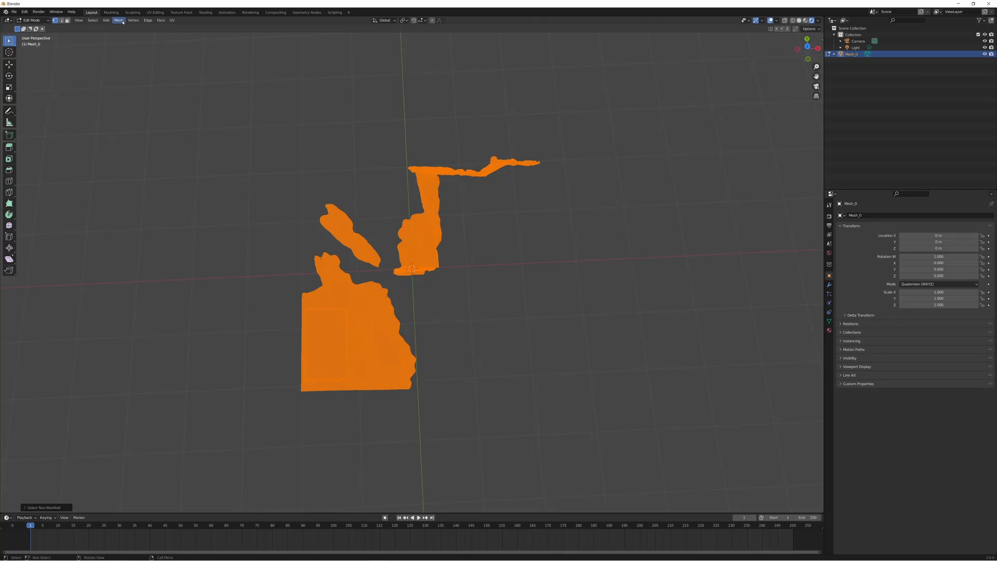
pyautogui.click(118, 20)
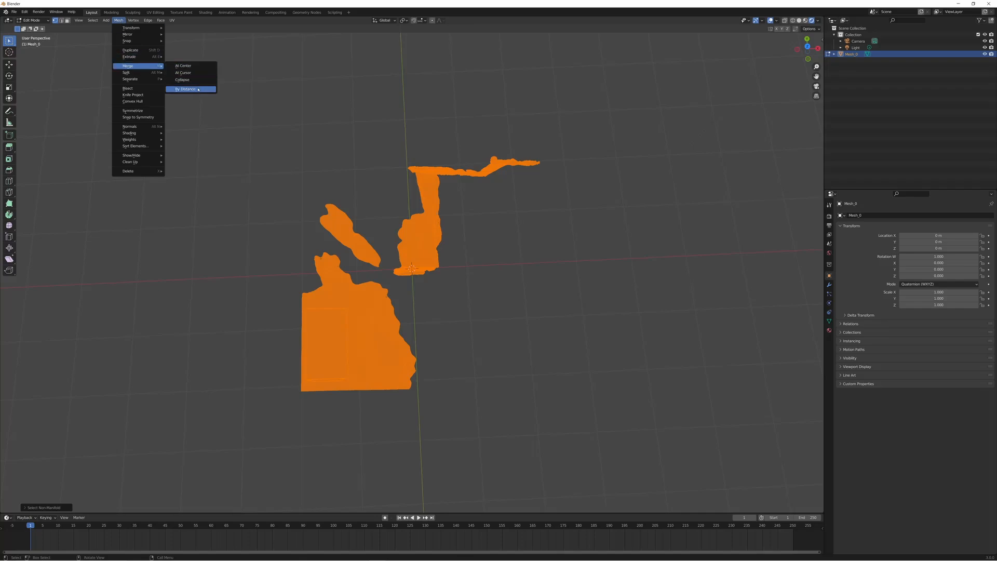
pyautogui.click(185, 89)
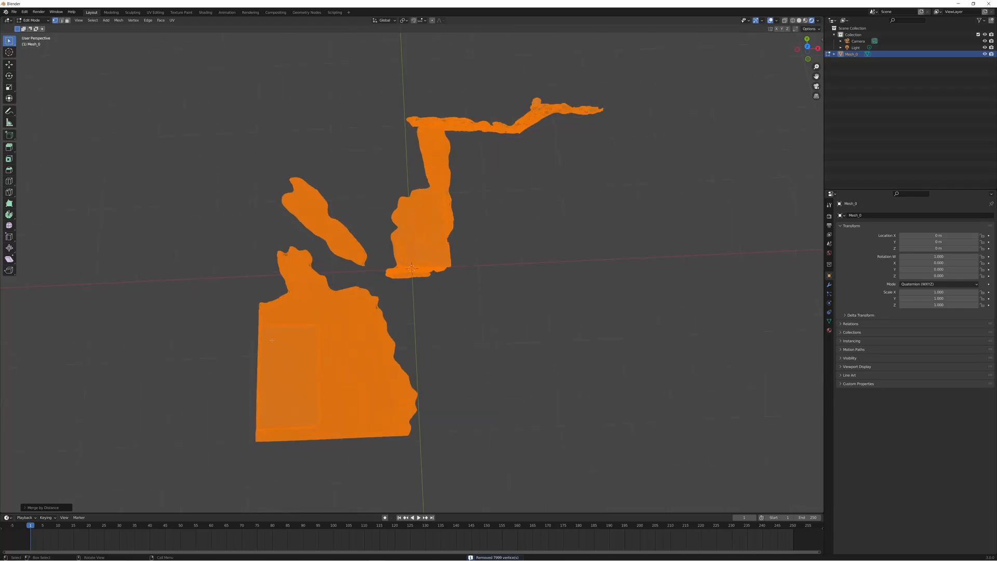
pyautogui.click(31, 20)
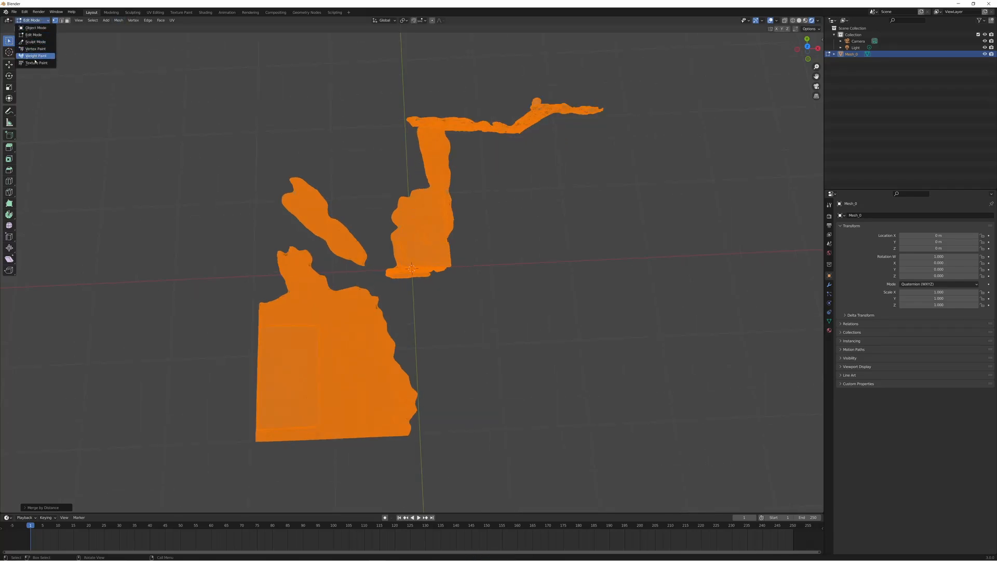
pyautogui.click(35, 42)
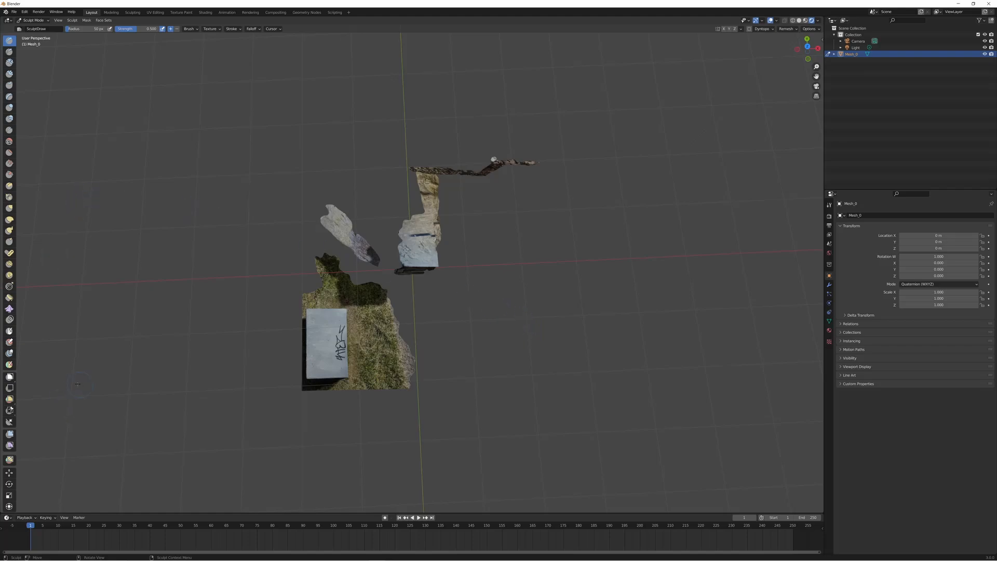
pyautogui.moveTo(9, 421)
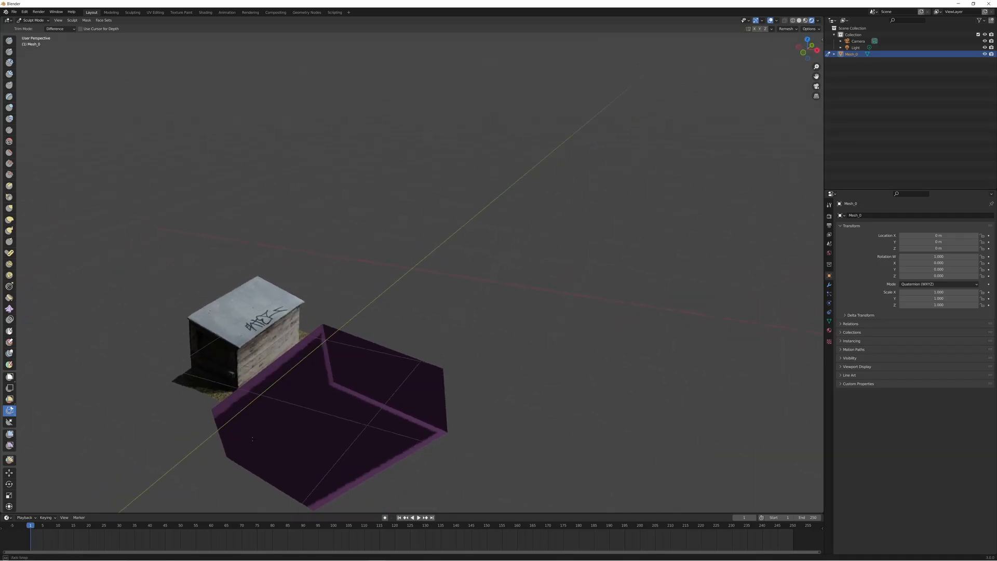
# In Edit Mode, delete both sets of slab faces and export the box as STL.
pyautogui.click(33, 20)
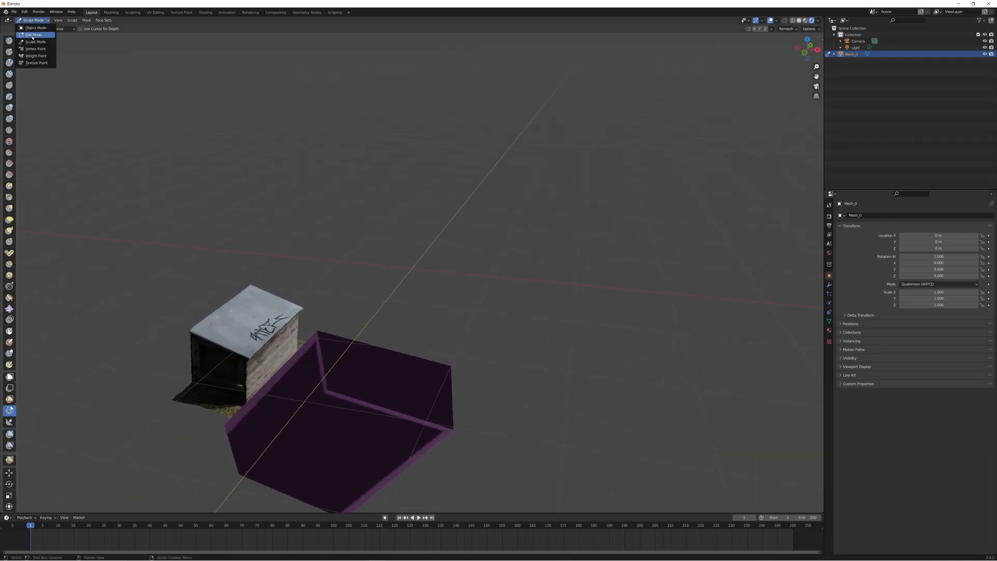
pyautogui.click(32, 35)
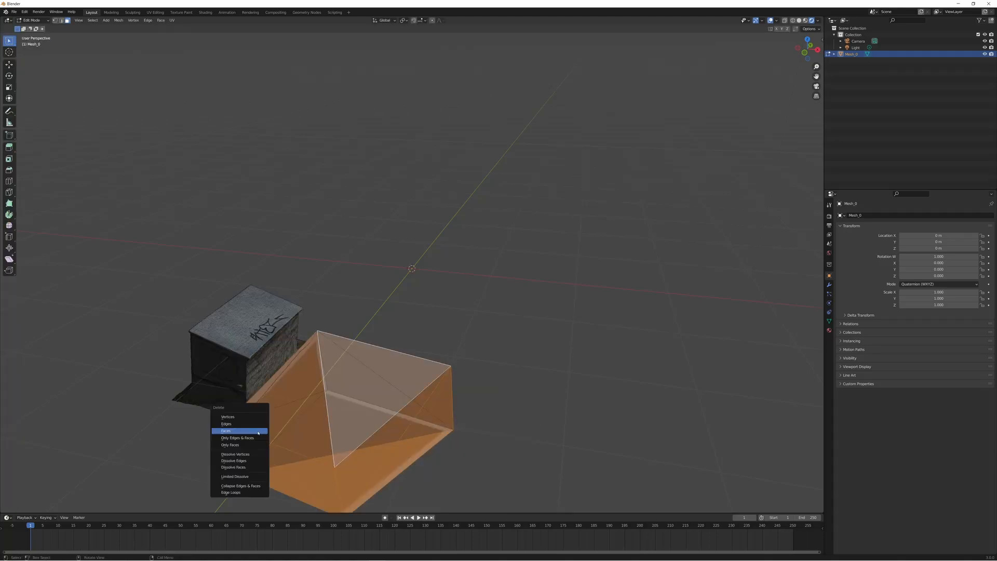
pyautogui.click(225, 430)
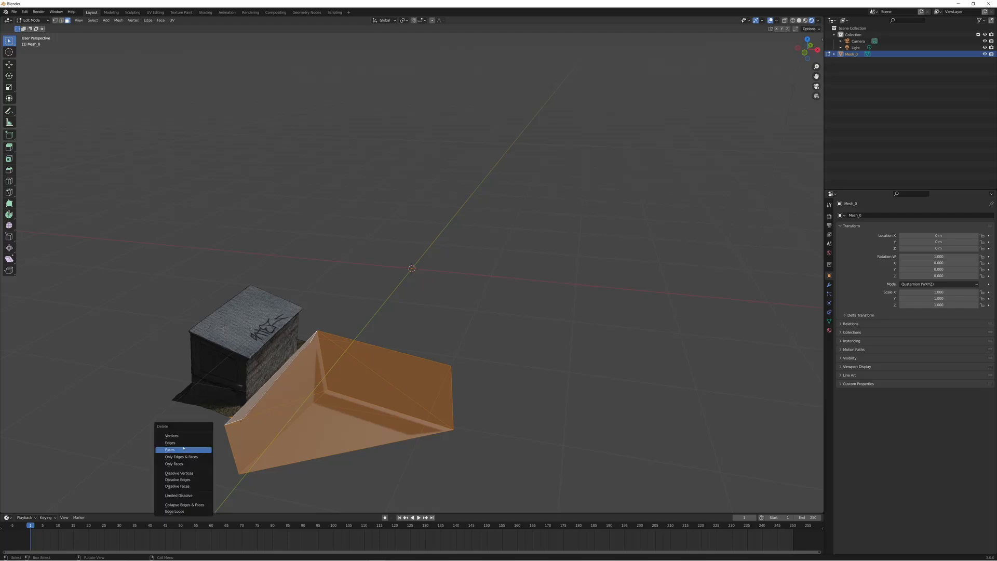
pyautogui.click(170, 450)
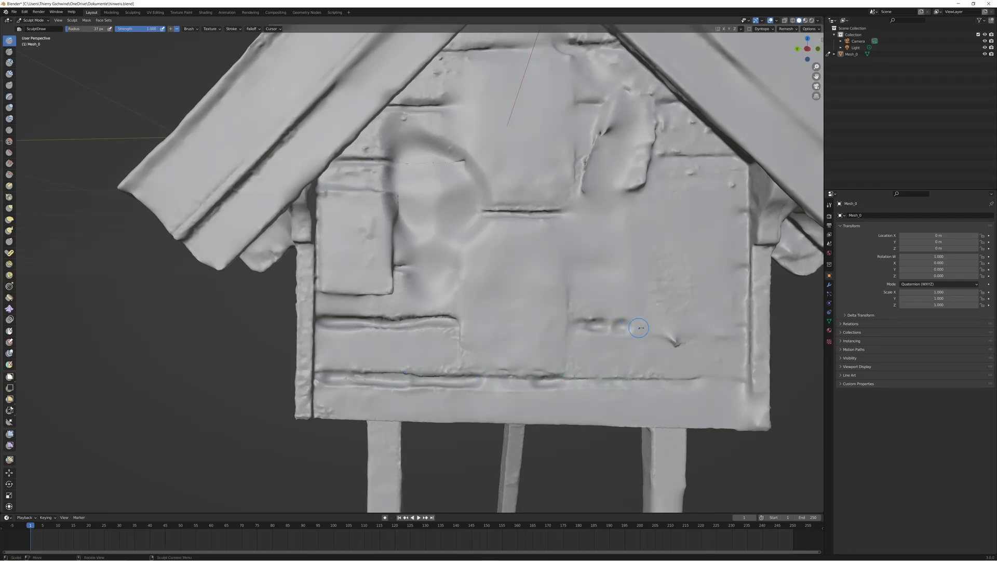
pyautogui.click(10, 11)
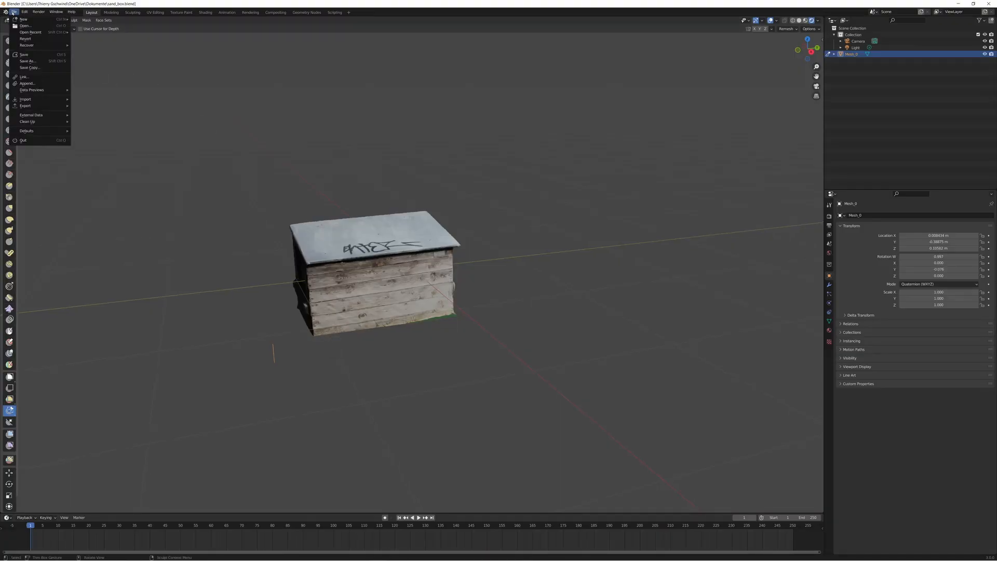
pyautogui.click(25, 106)
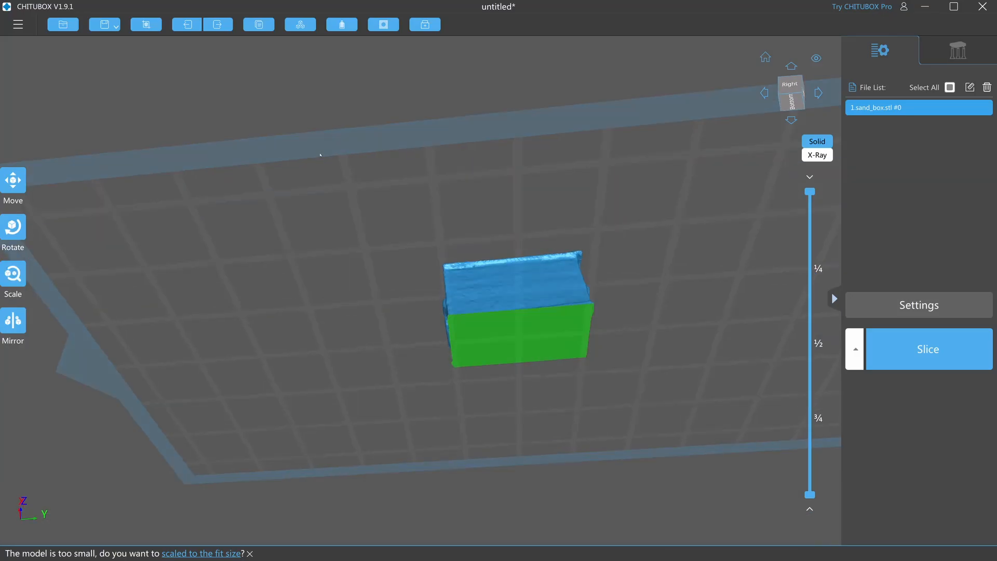
# Add drain holes, resize the box to 20 mm long and hollow it in Chitubox.
pyautogui.click(382, 24)
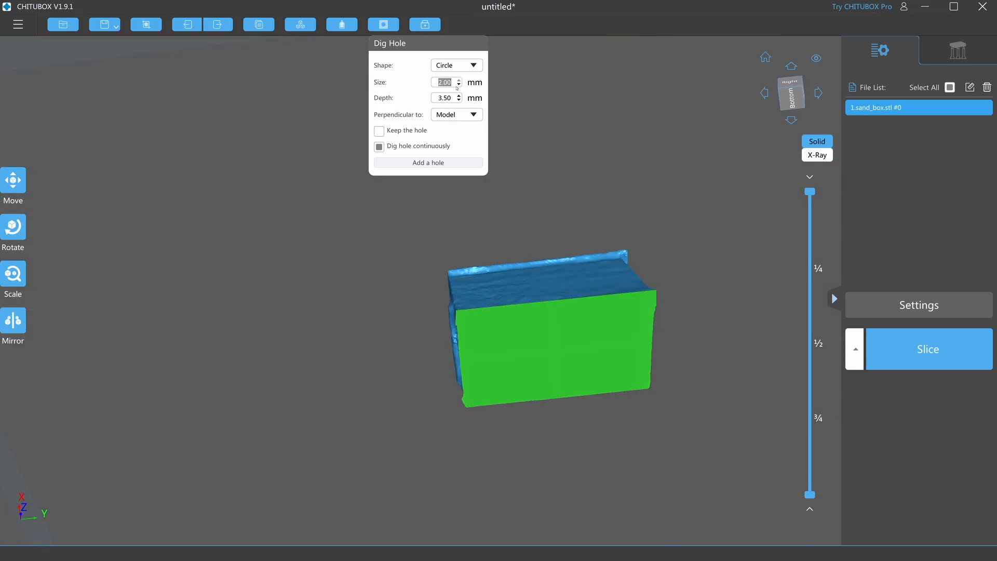
pyautogui.click(342, 25)
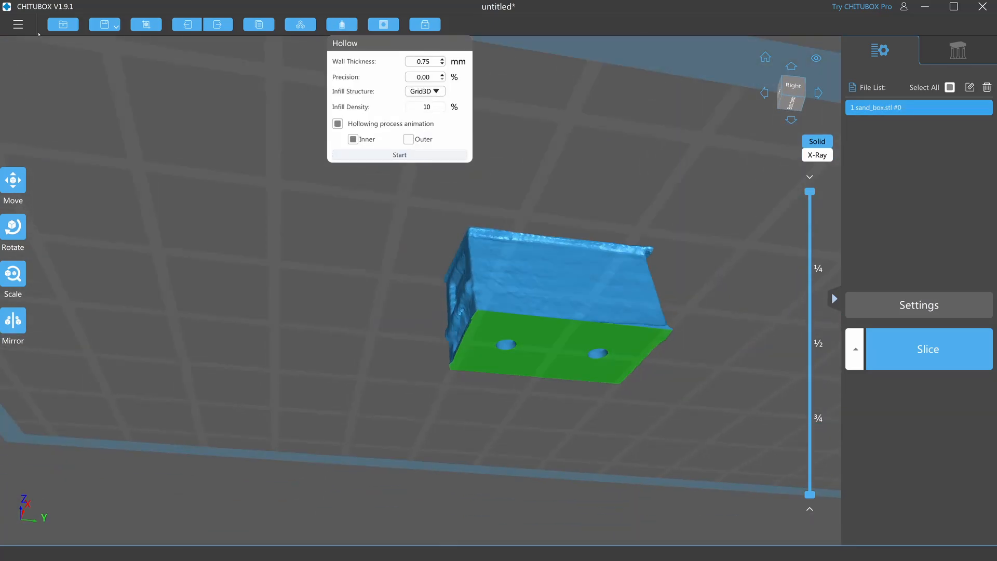
pyautogui.click(13, 277)
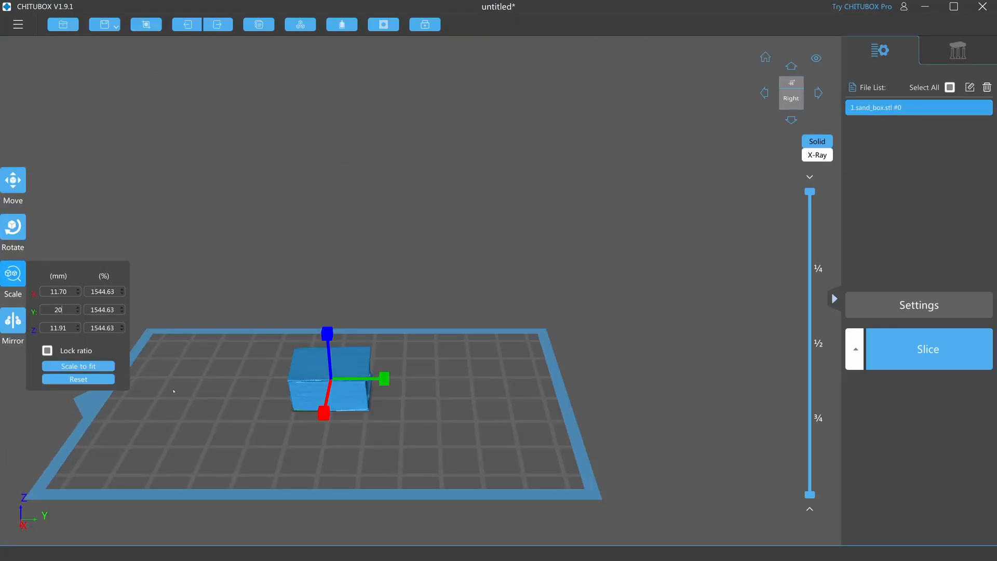
pyautogui.click(341, 24)
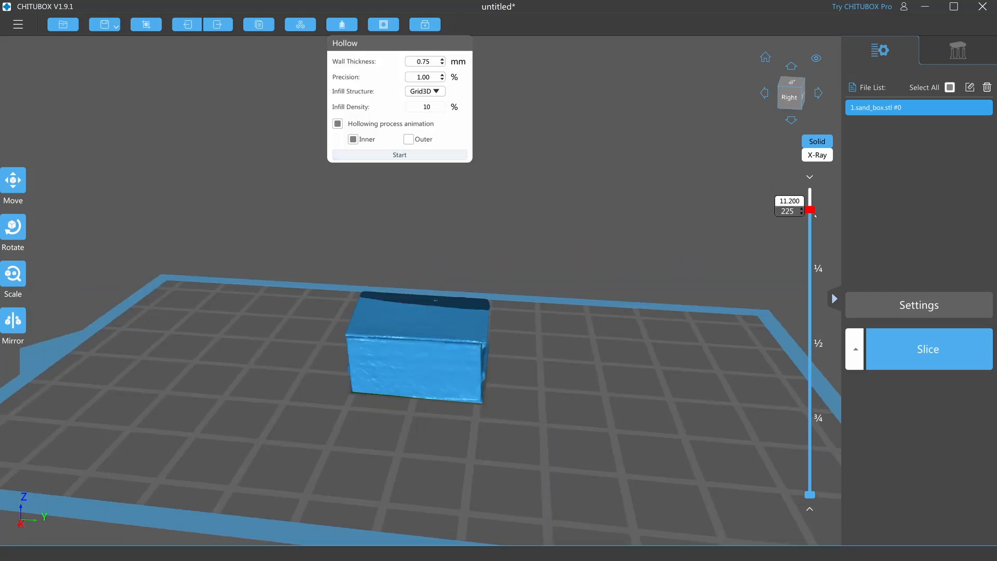
pyautogui.click(12, 232)
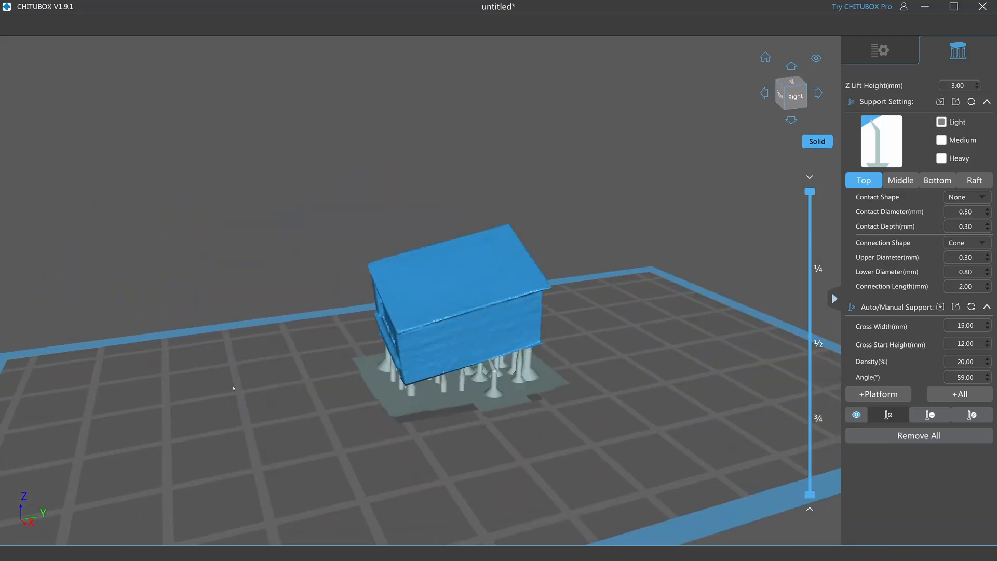
pyautogui.click(30, 24)
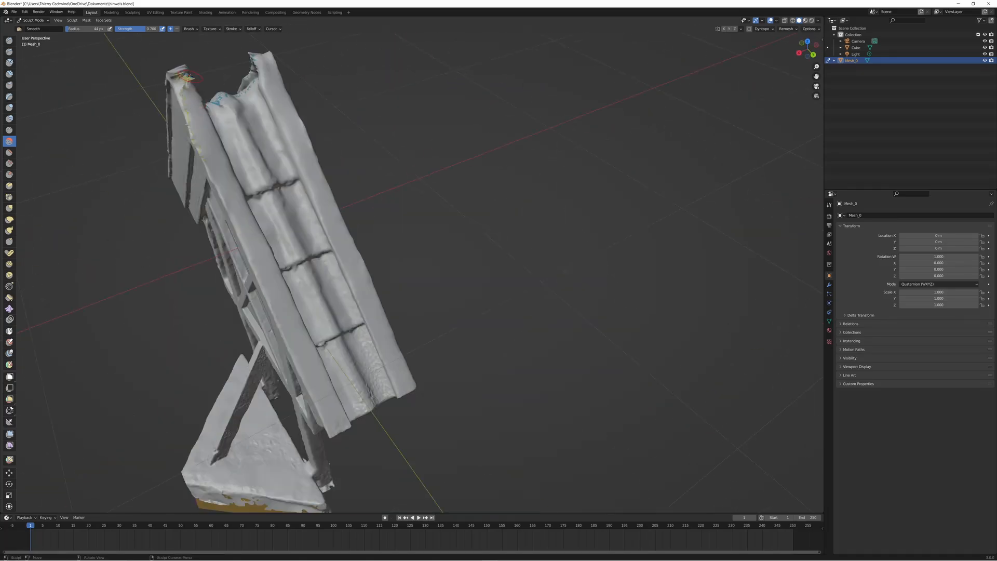
pyautogui.press('alt+tab')
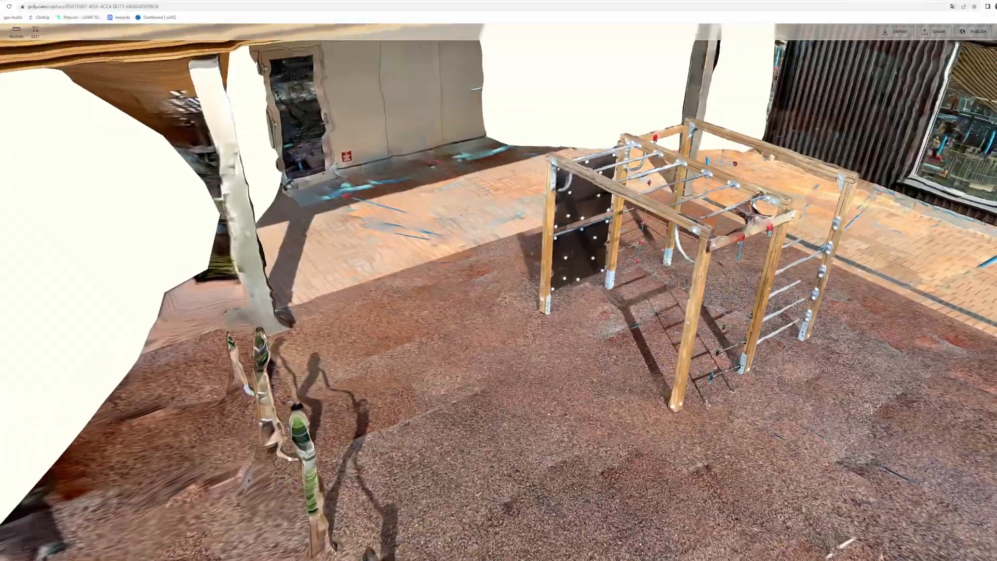